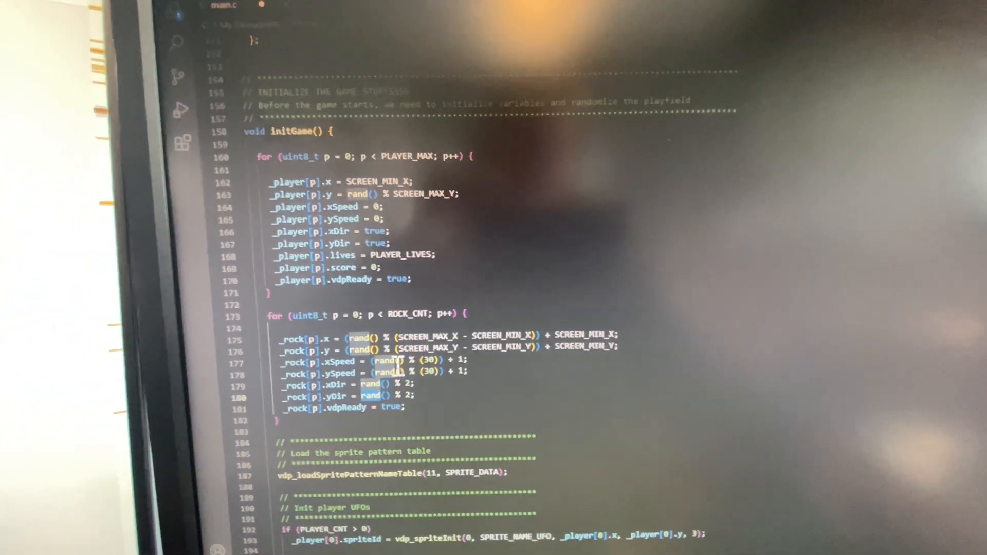
Scroll past initGame to the NABU-LIB interrupt setup and vdp_removeISR code
scroll(down, 3)
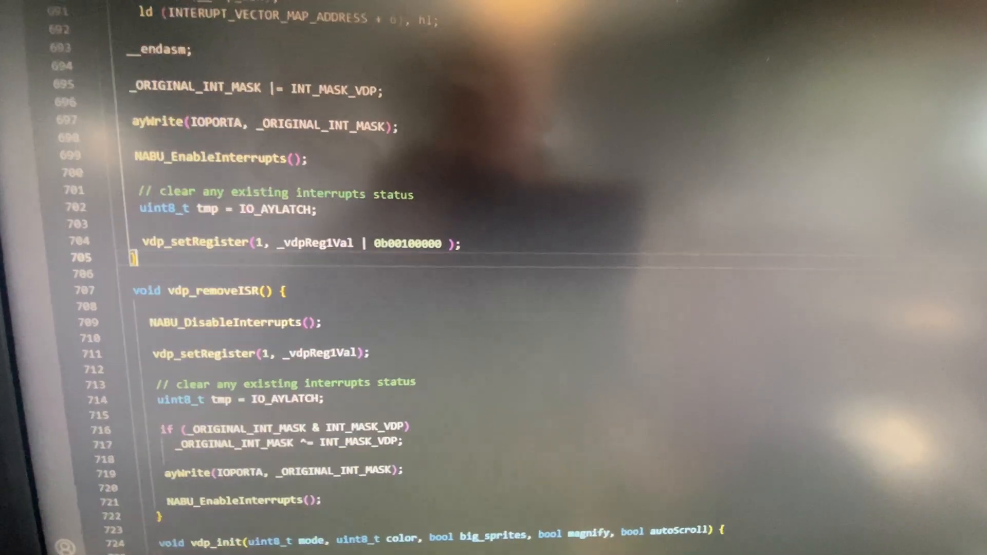
Scroll through the srand seeding and IM 2 interrupt setup in NABU-LIB
scroll(up, 3)
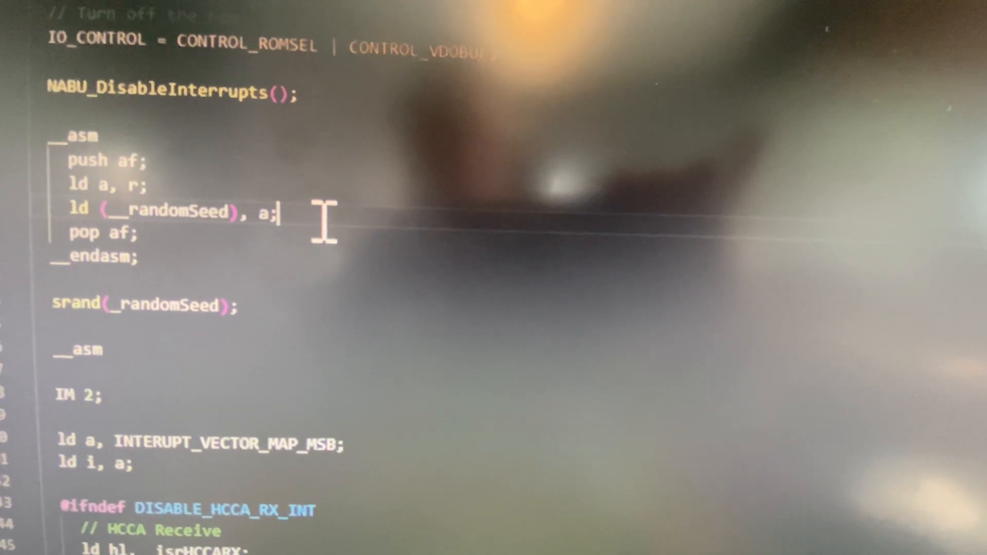
scroll(down, 3)
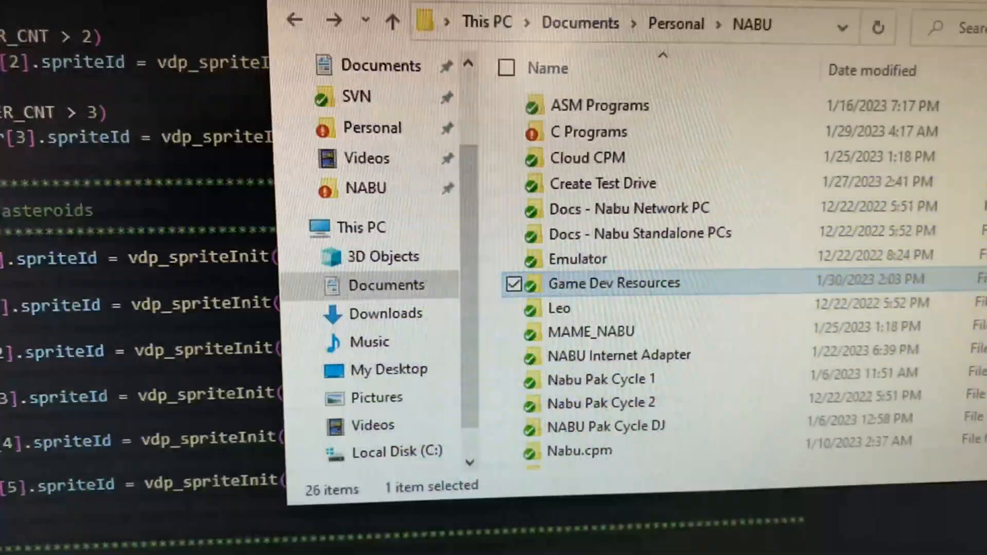
Launch spriteSXdevtool.exe from Game Dev Resources, showing the game5 asteroid sprite project
double_click(615, 283)
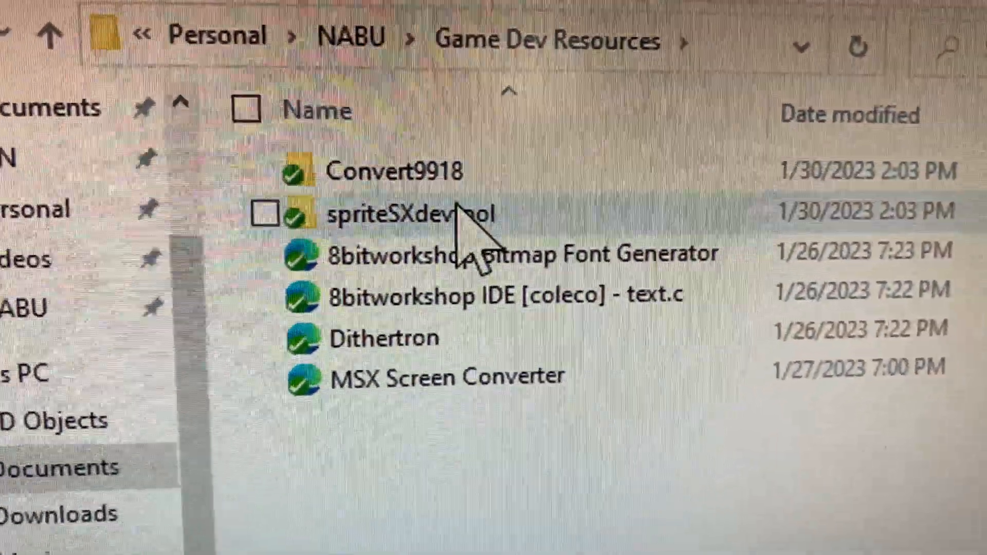
double_click(403, 213)
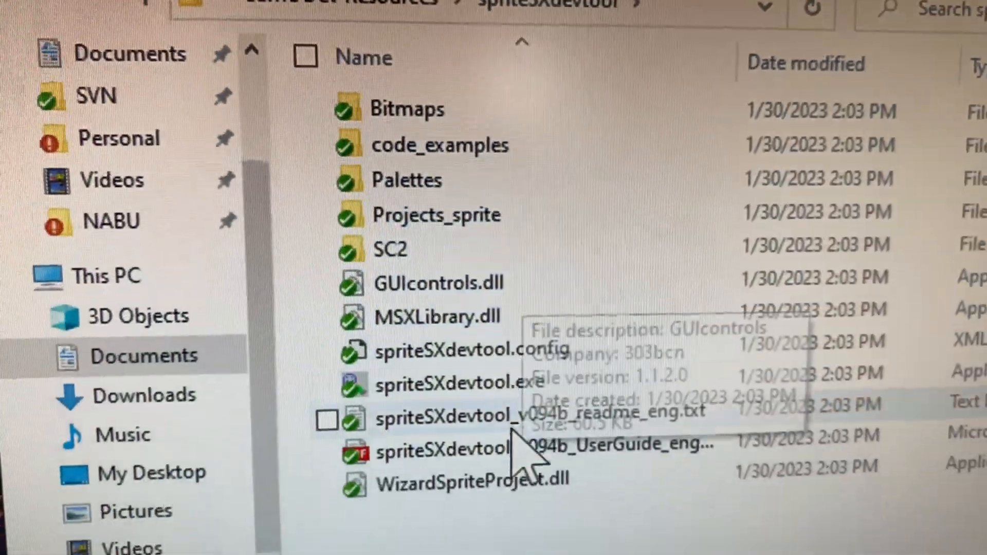
double_click(459, 383)
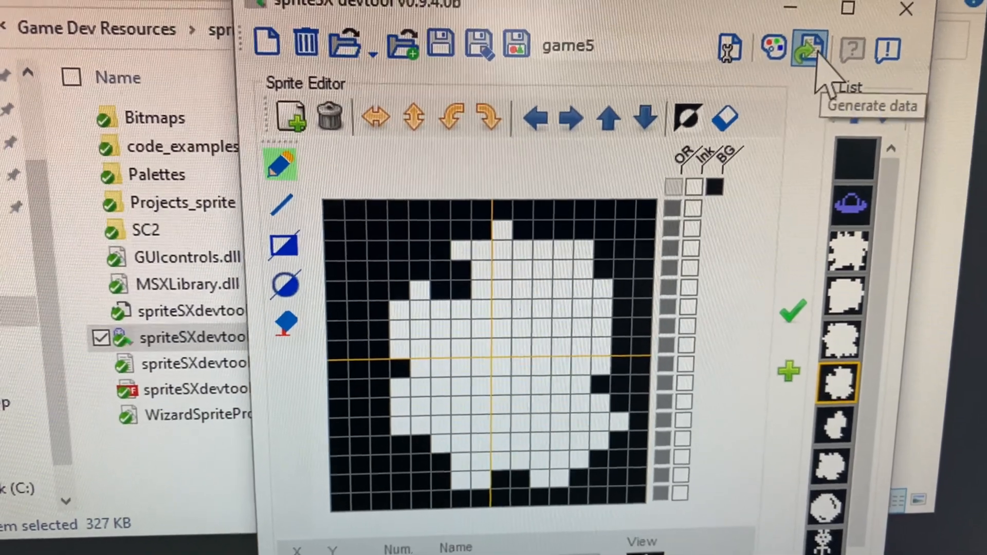
Generate the sprite pattern and colour data as C code via Get Data
click(808, 47)
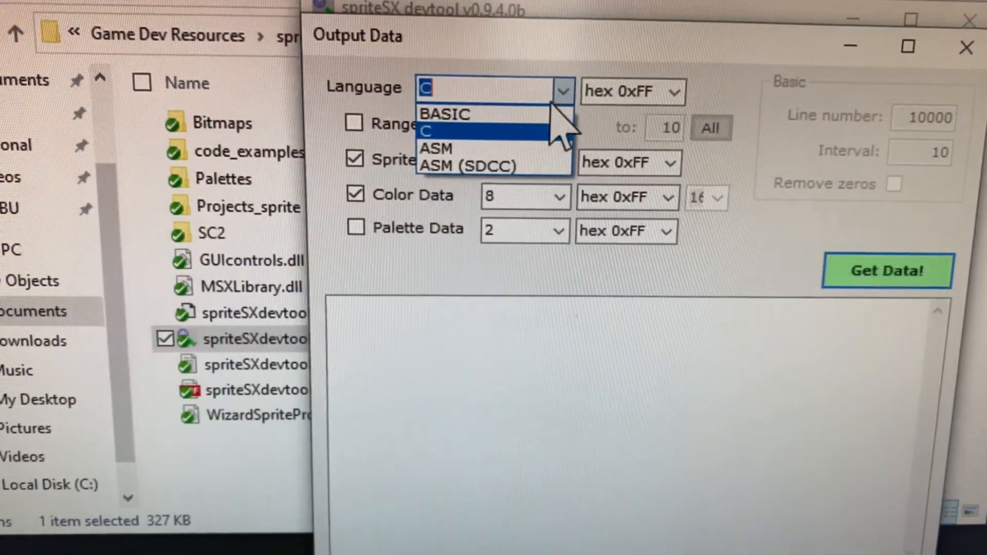
click(426, 131)
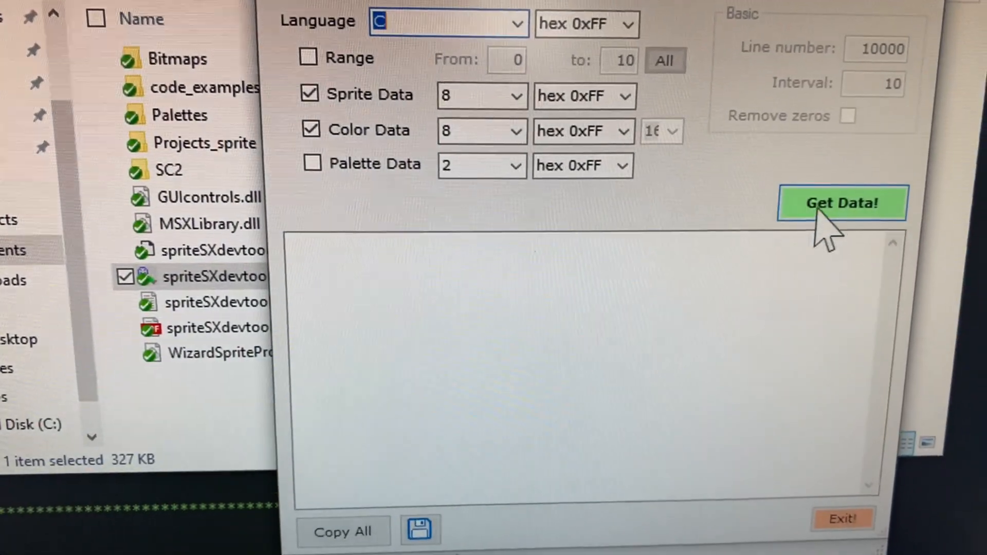
click(842, 203)
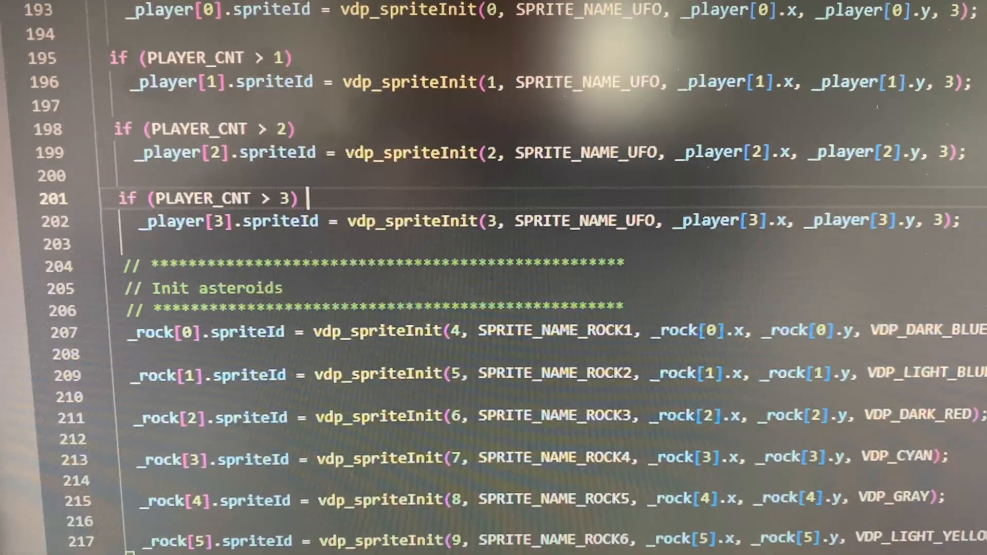
Follow SPRITE_DATA and SPRITE_NAME defines down to vdp_loadSpritePatternNameTable in initGame
scroll(up, 3)
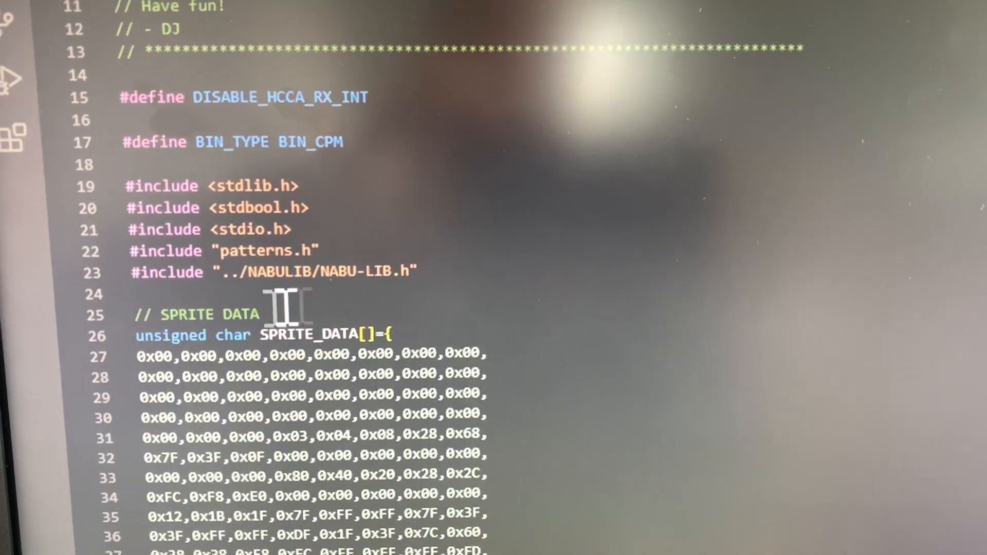
scroll(down, 3)
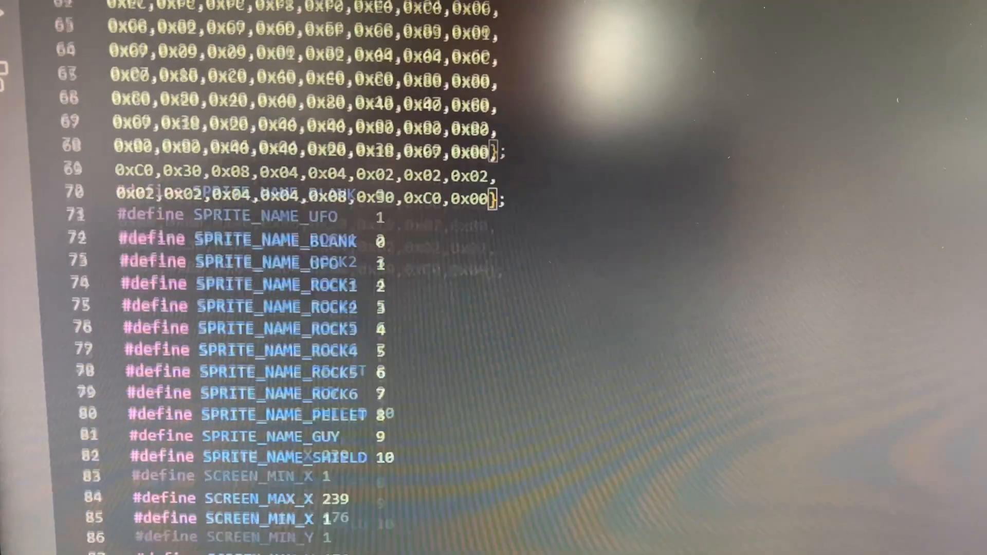
scroll(down, 3)
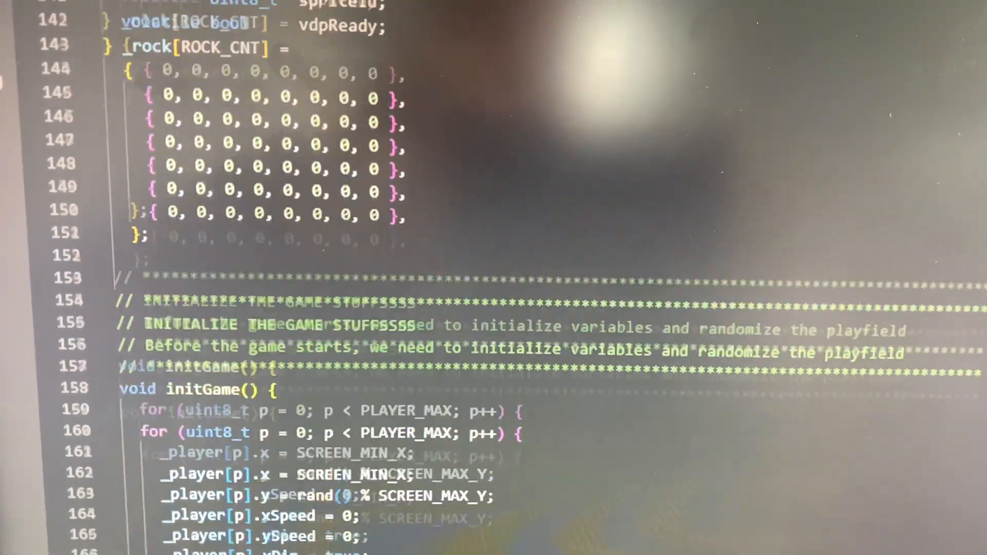
scroll(down, 3)
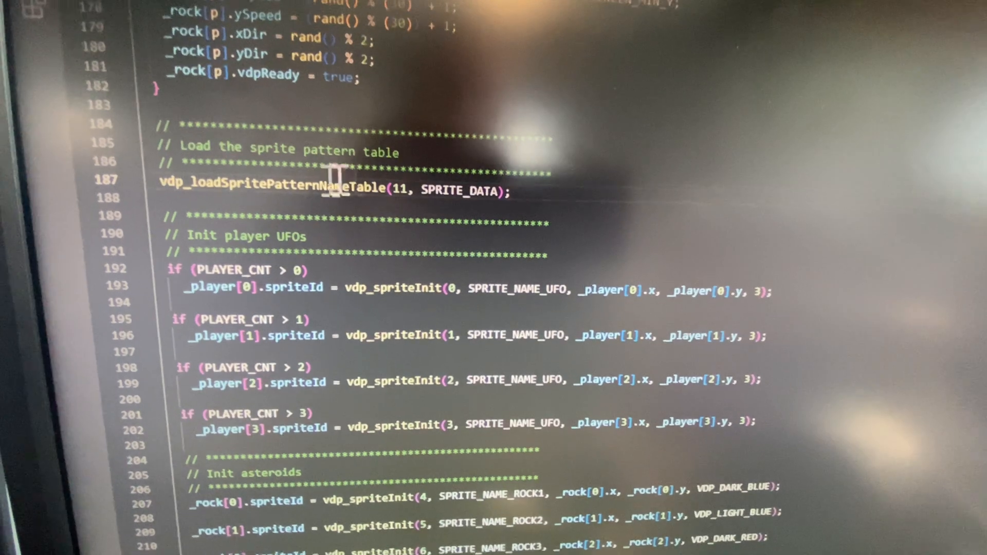
double_click(277, 192)
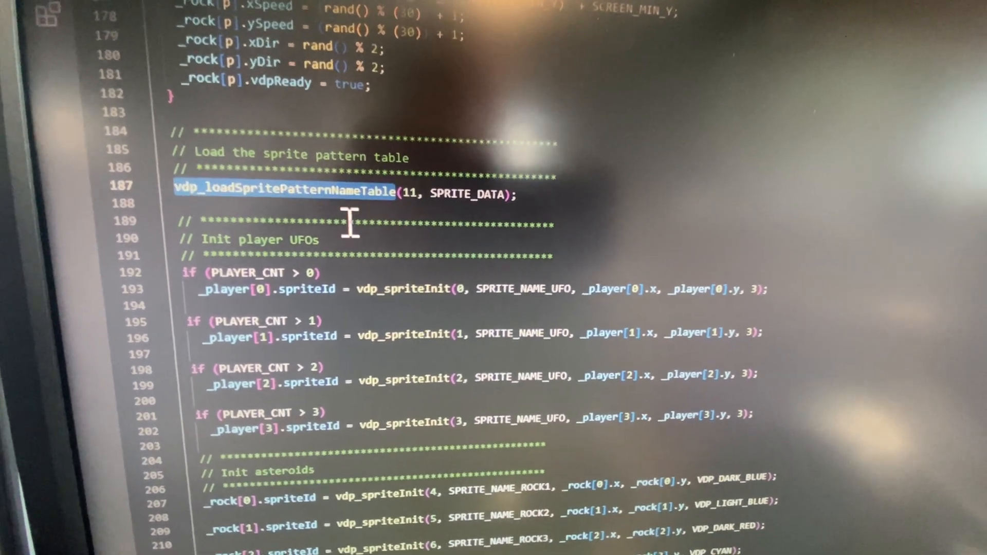
scroll(down, 3)
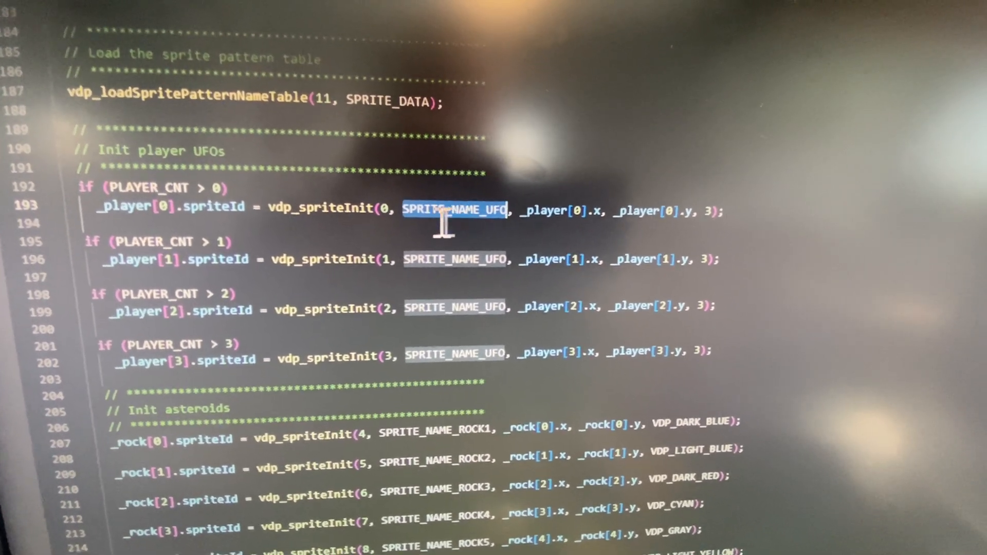
Scroll past the player UFO vdp_spriteInit calls to the six coloured asteroid initialisations
scroll(up, 3)
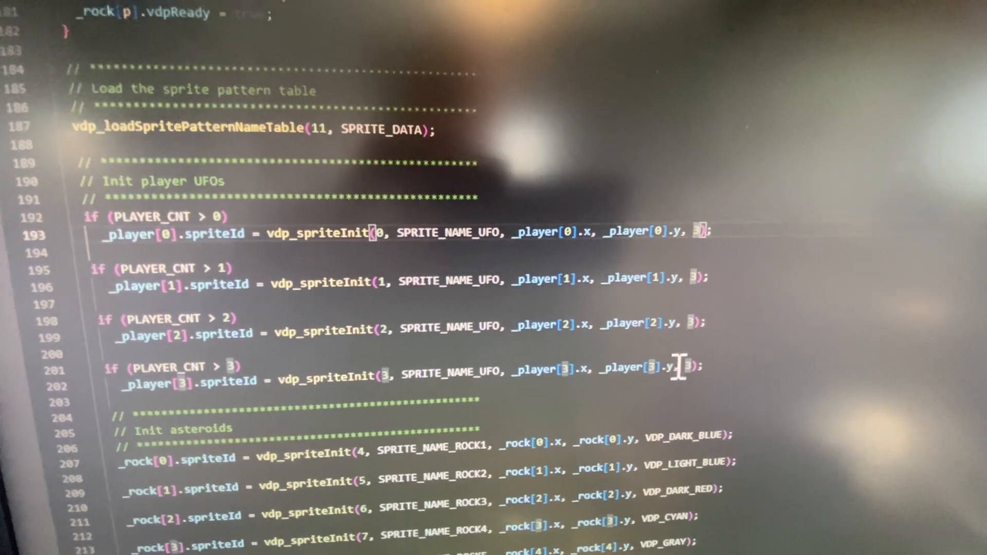
scroll(down, 3)
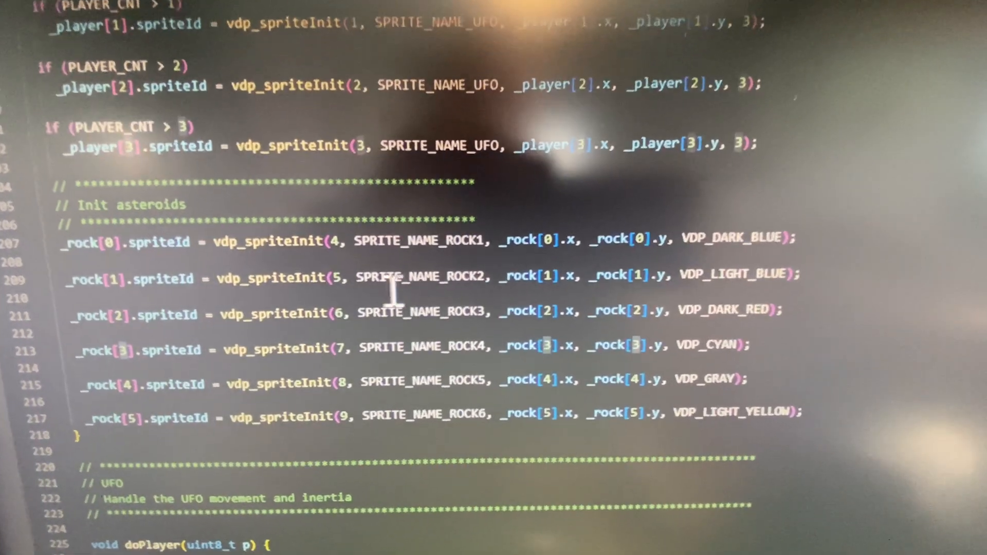
scroll(down, 3)
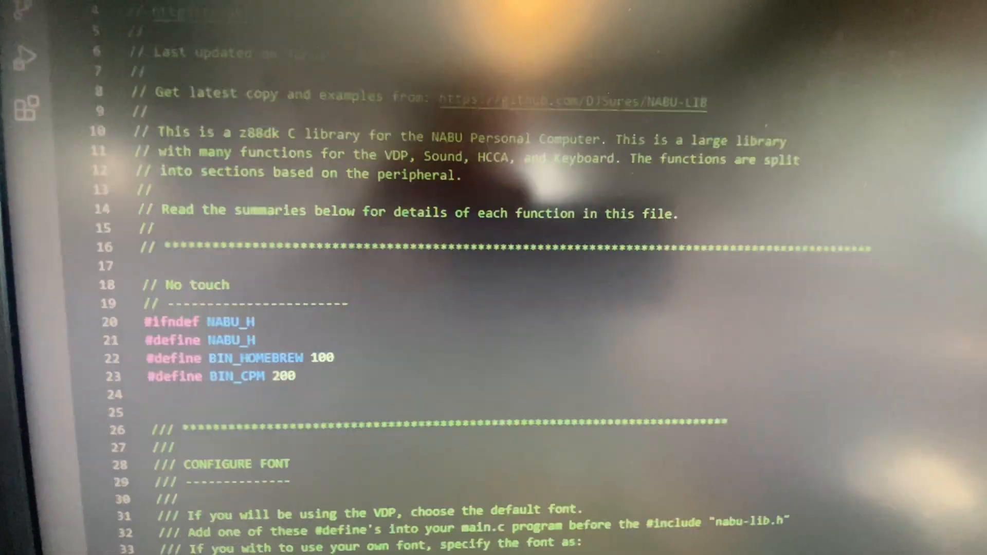
scroll(down, 3)
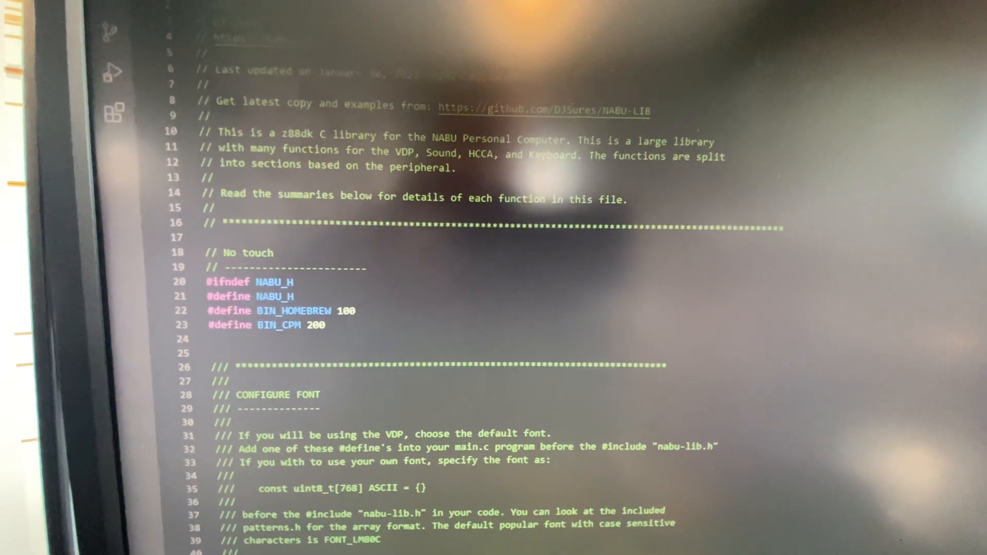
scroll(down, 3)
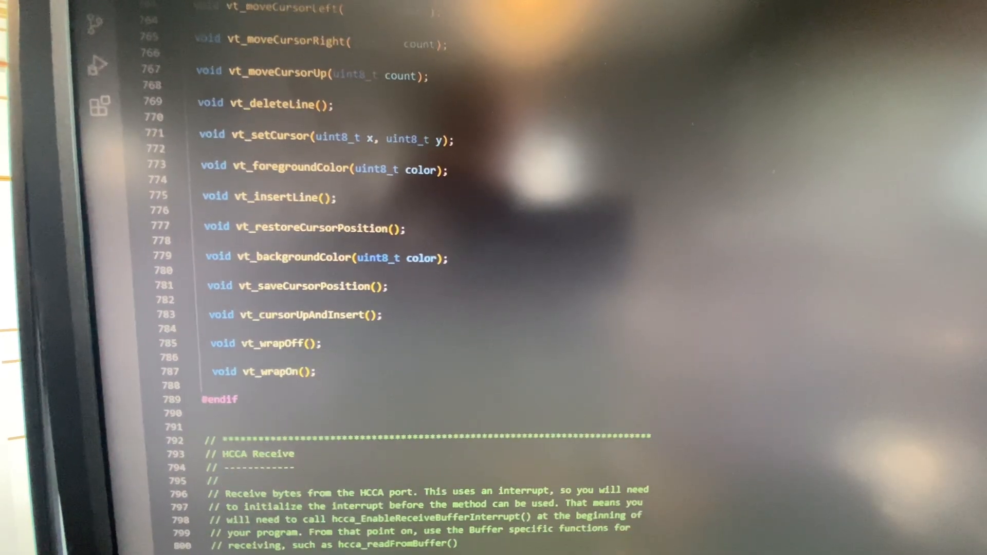
scroll(down, 3)
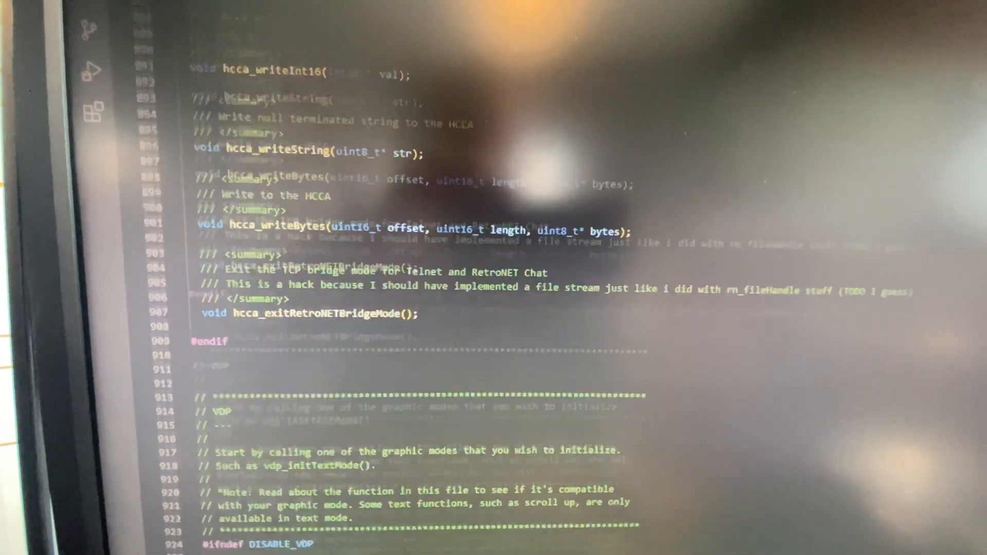
scroll(down, 3)
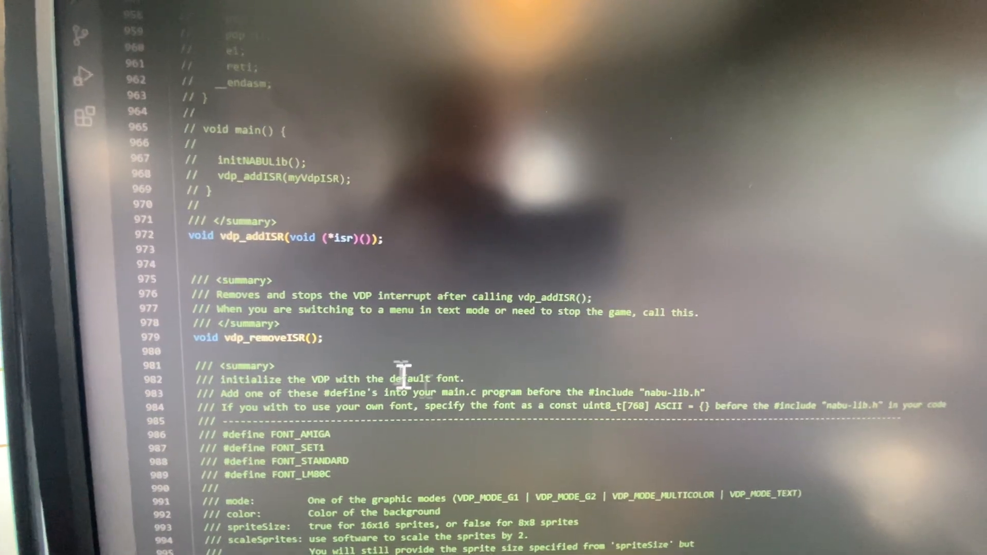
scroll(down, 3)
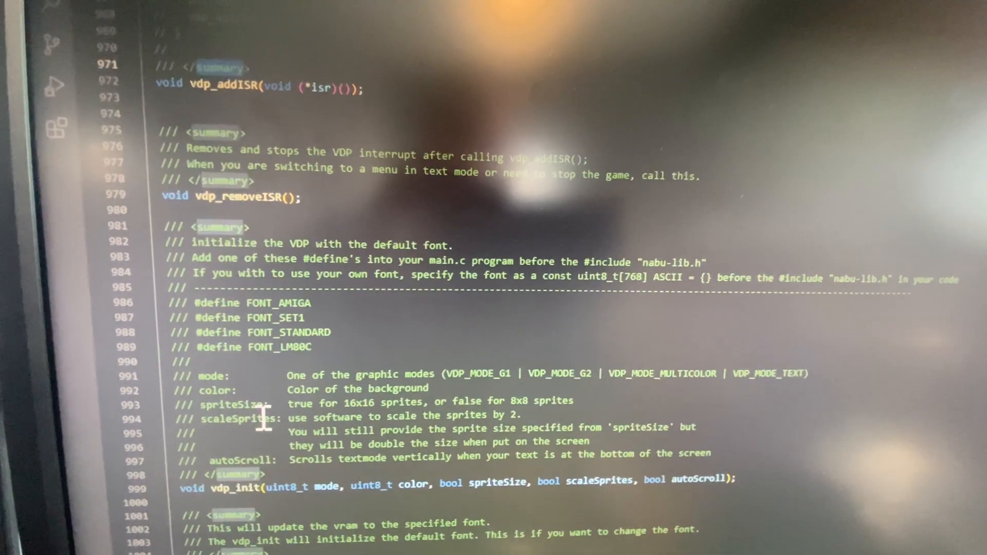
scroll(down, 3)
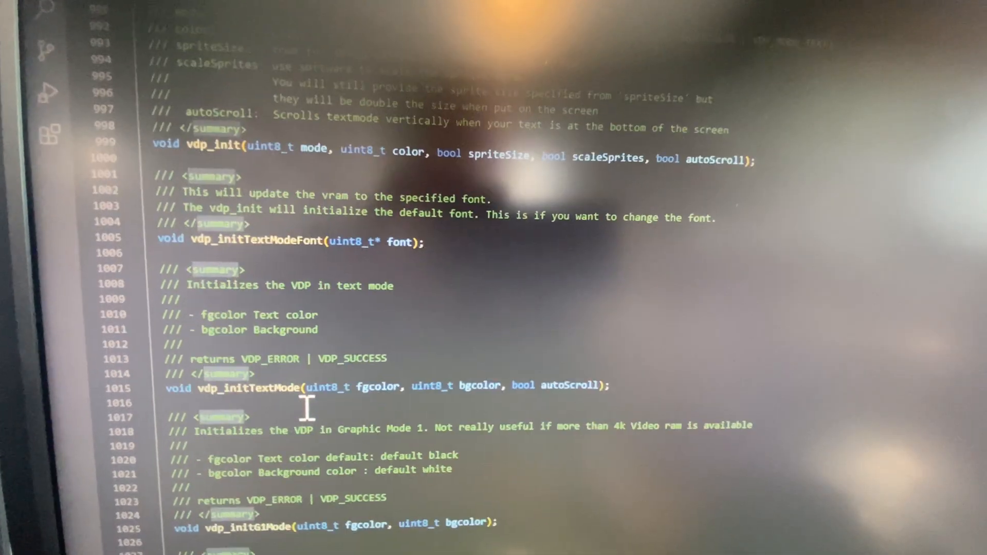
scroll(down, 3)
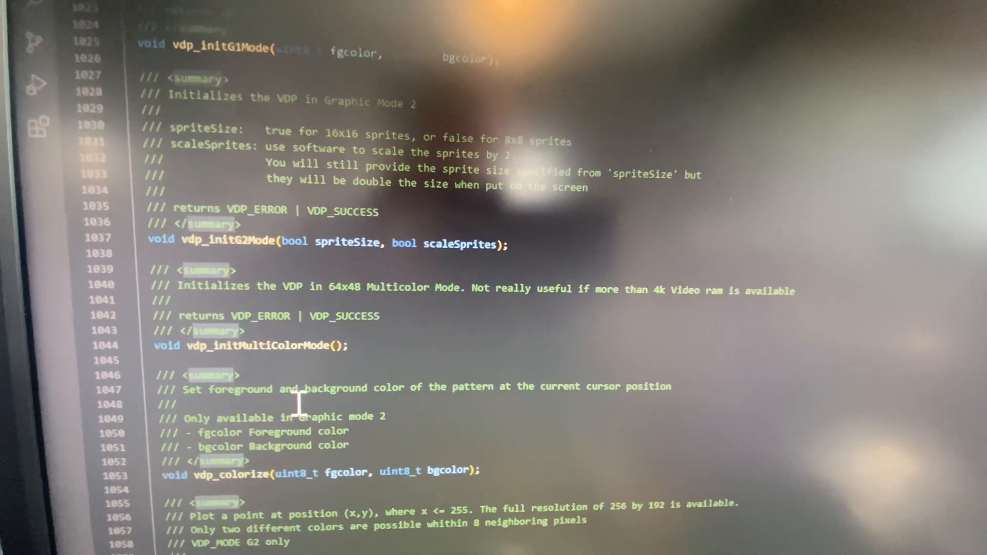
scroll(down, 3)
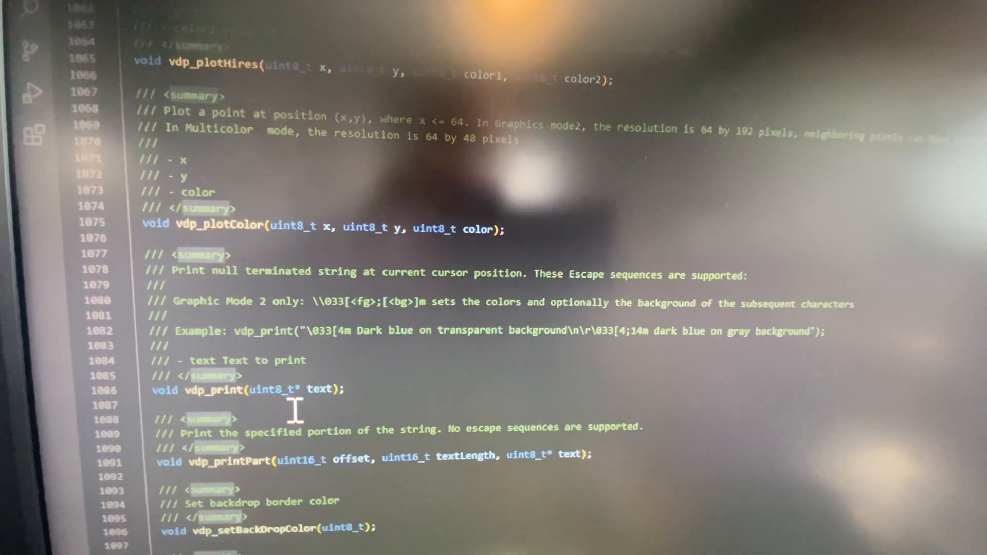
scroll(down, 3)
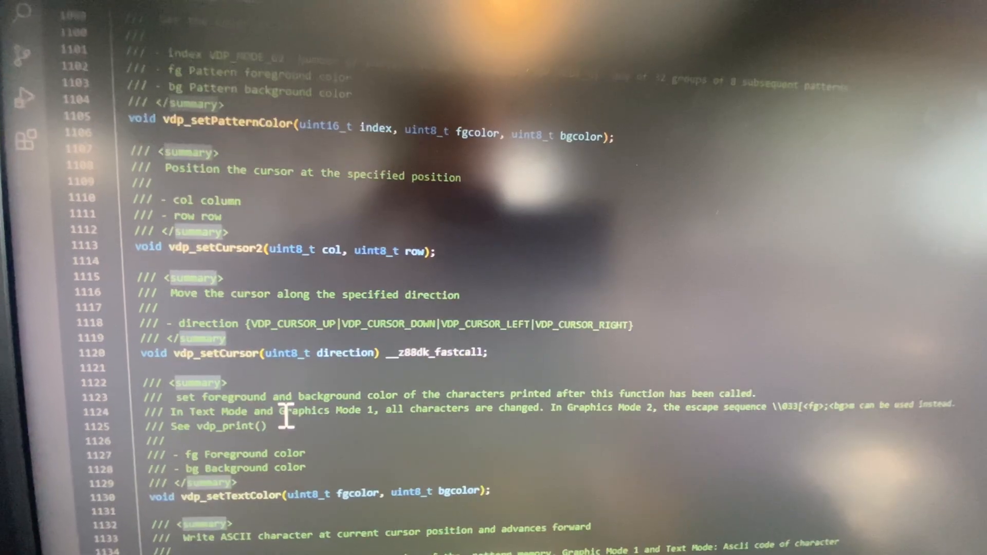
scroll(down, 3)
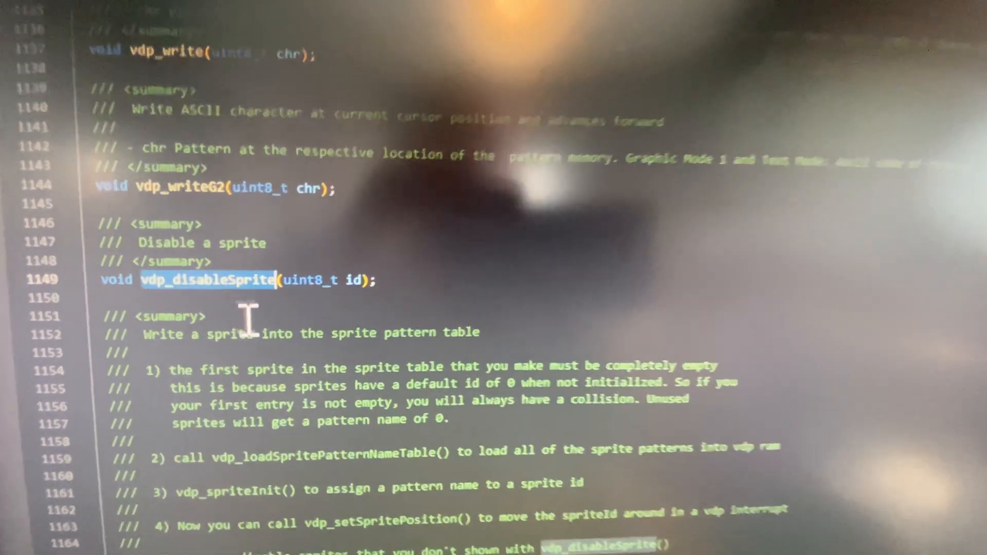
scroll(down, 3)
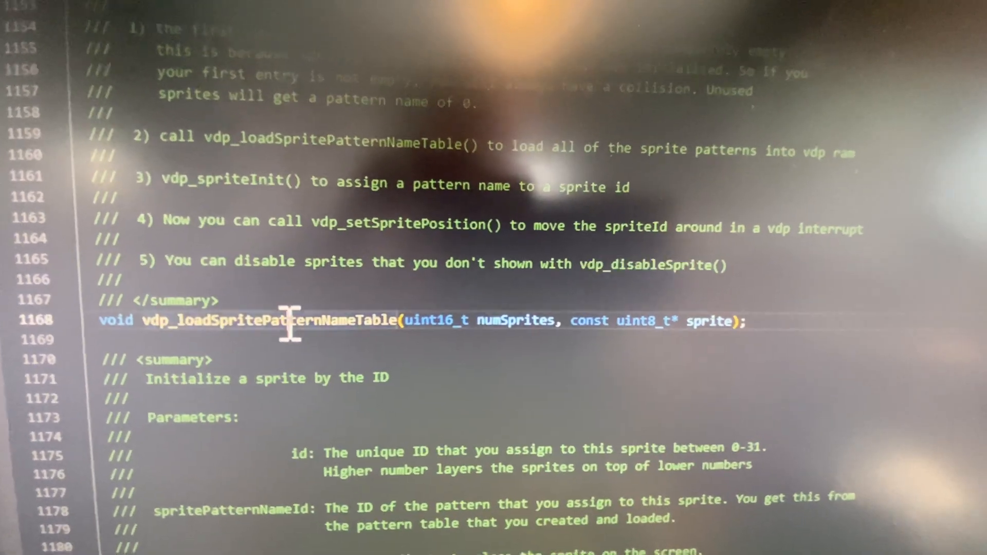
scroll(down, 3)
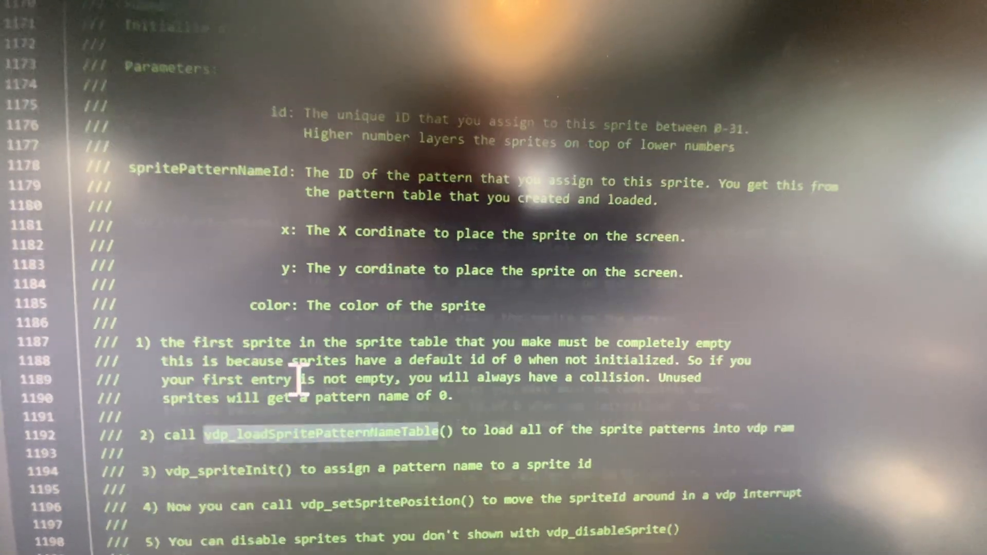
scroll(down, 3)
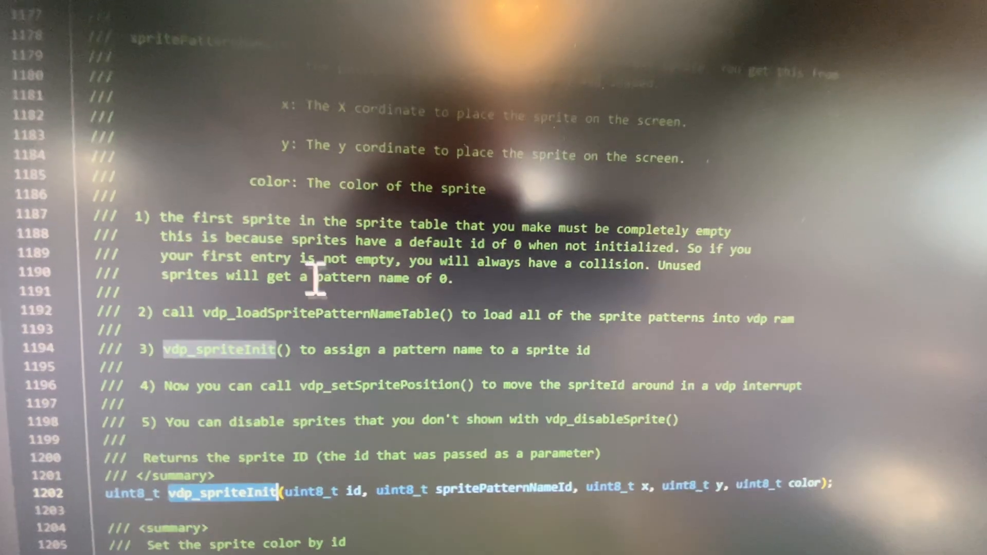
scroll(down, 3)
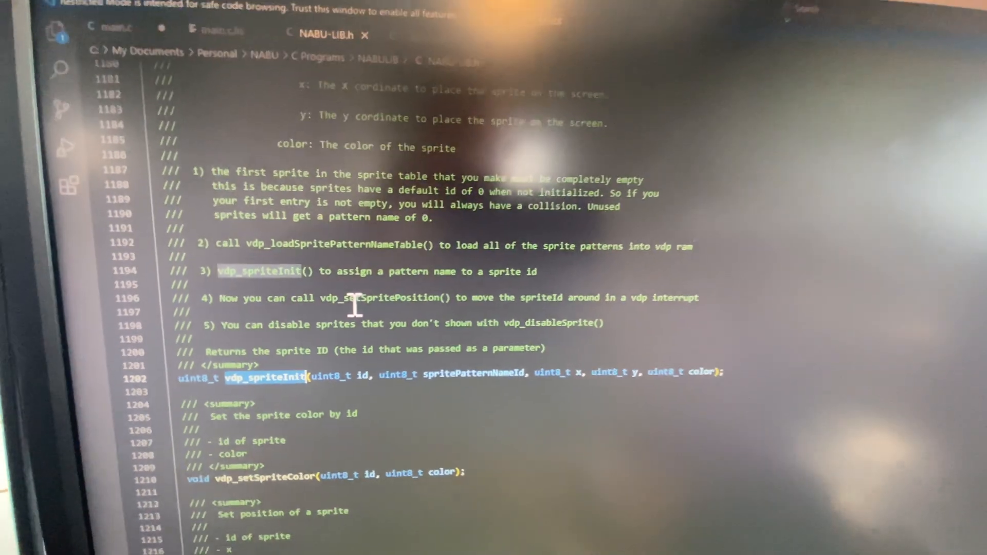
scroll(down, 3)
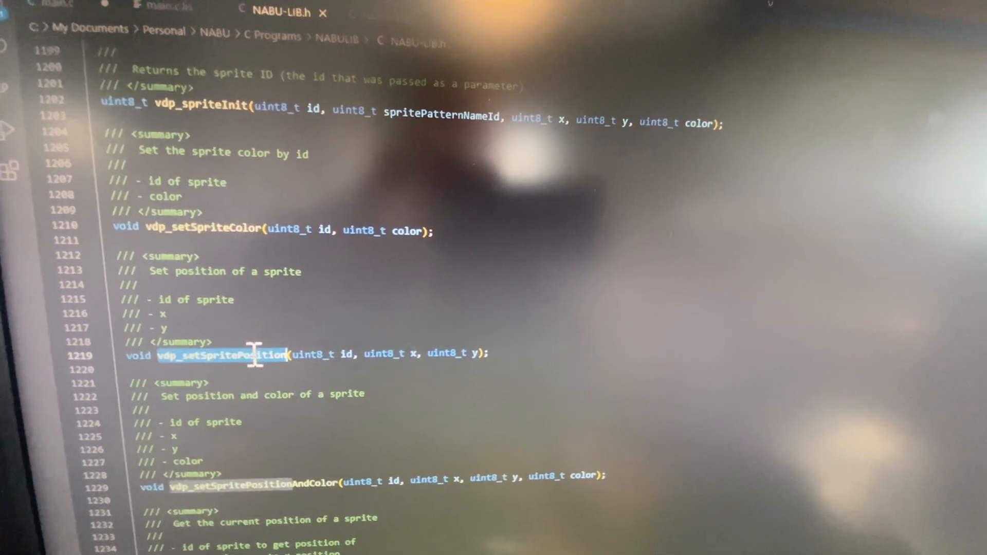
scroll(down, 3)
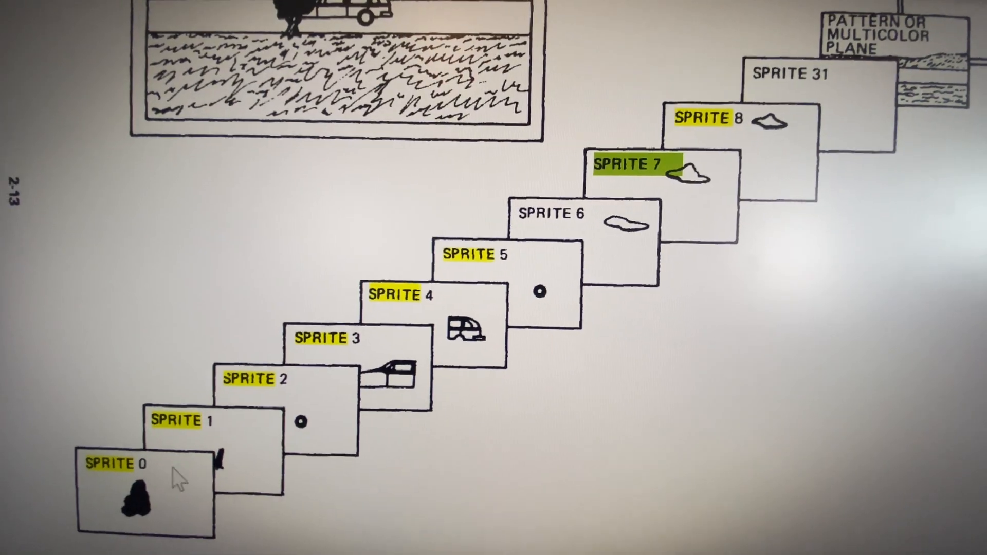
Scroll the TMS9918A PDF to the sprite planes figure, sprite 0 through 31, on page 2-13
scroll(down, 3)
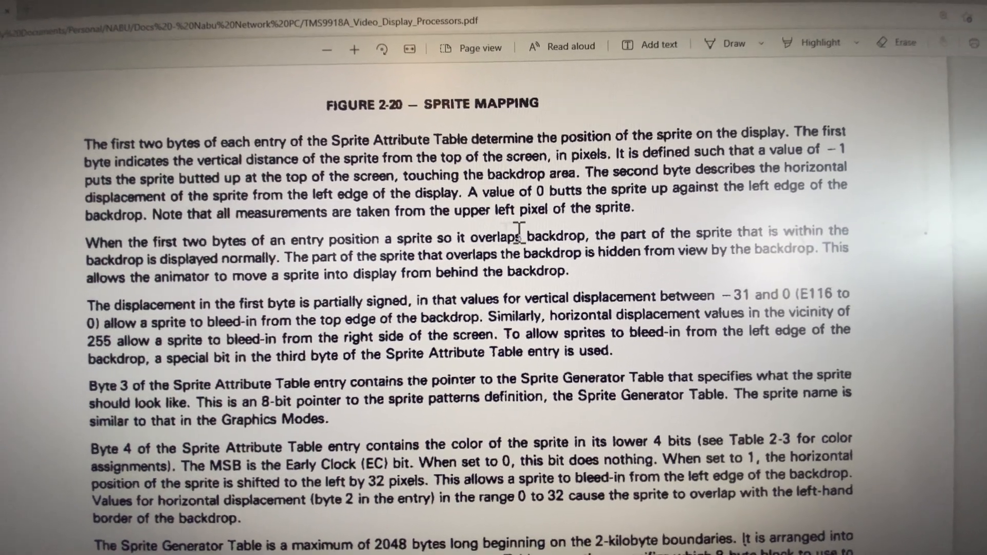
scroll(up, 3)
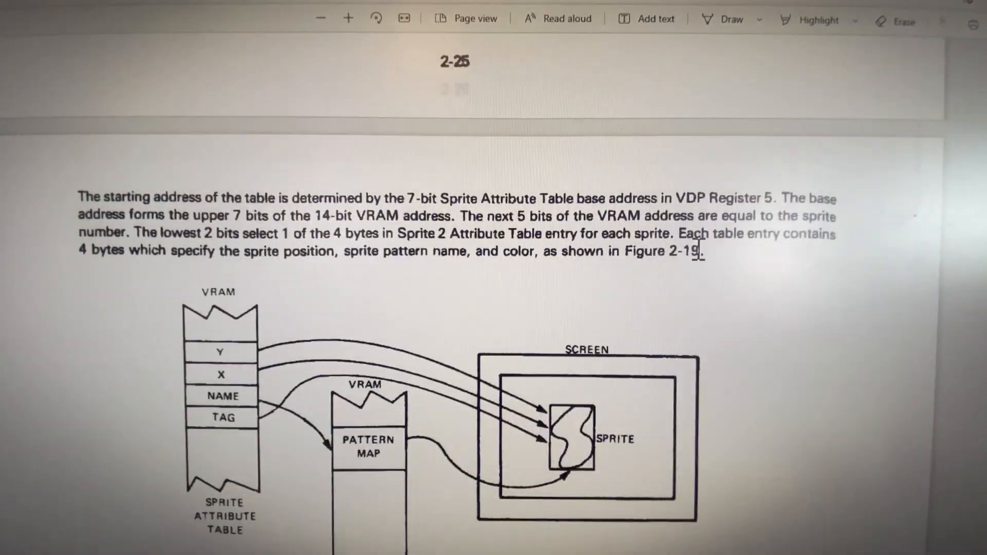
scroll(down, 3)
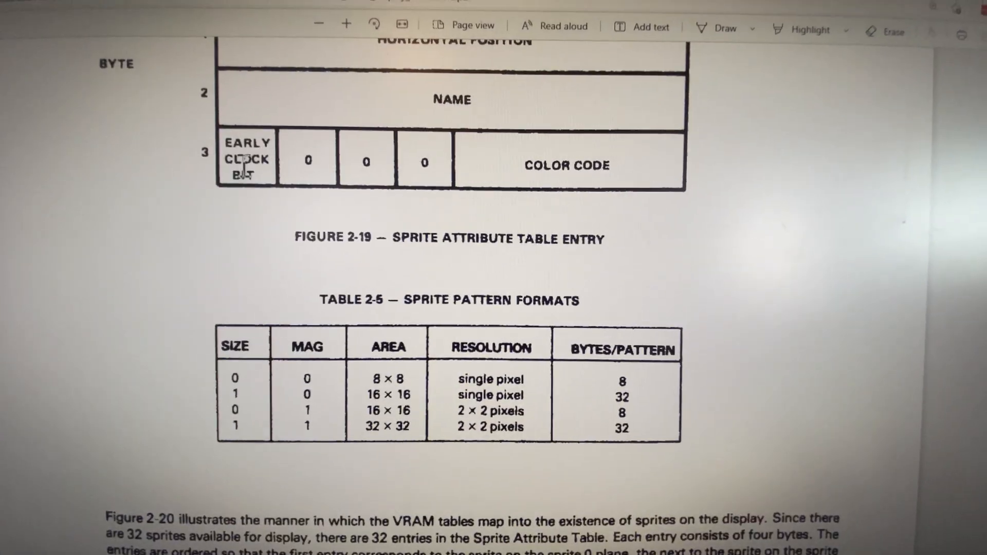
scroll(down, 3)
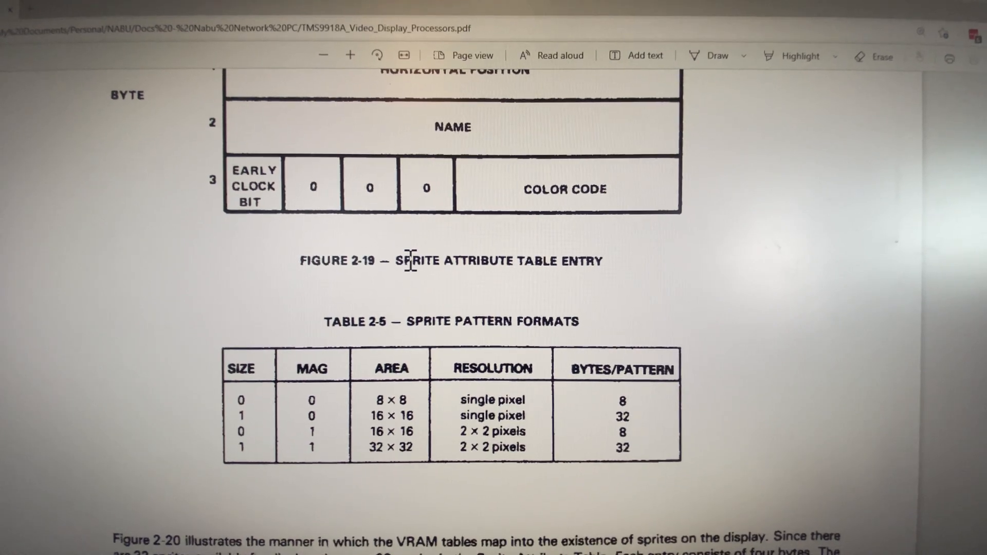
scroll(down, 3)
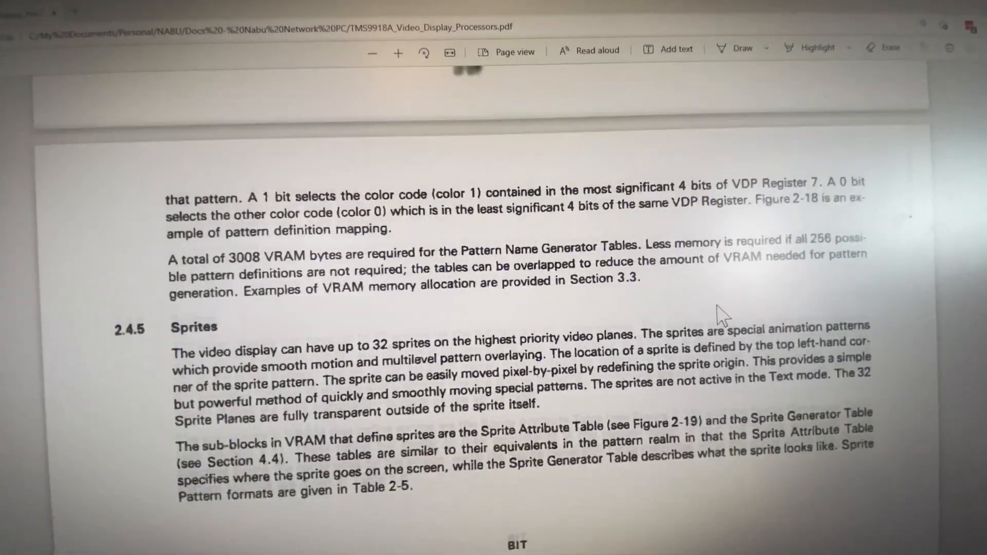
scroll(down, 3)
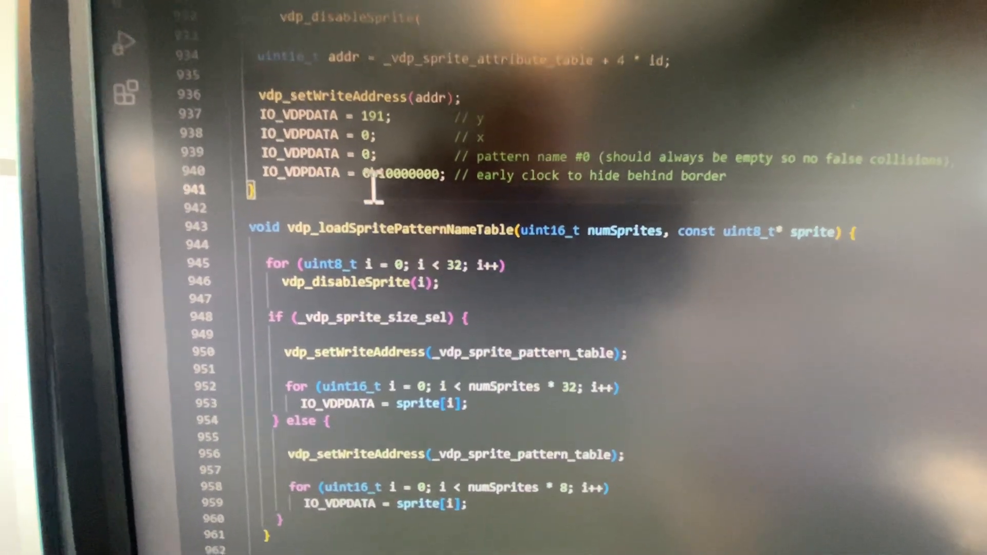
Show vdp_disableSprite in VS Code and quit the spriteSX devtool, confirming Yes
scroll(up, 3)
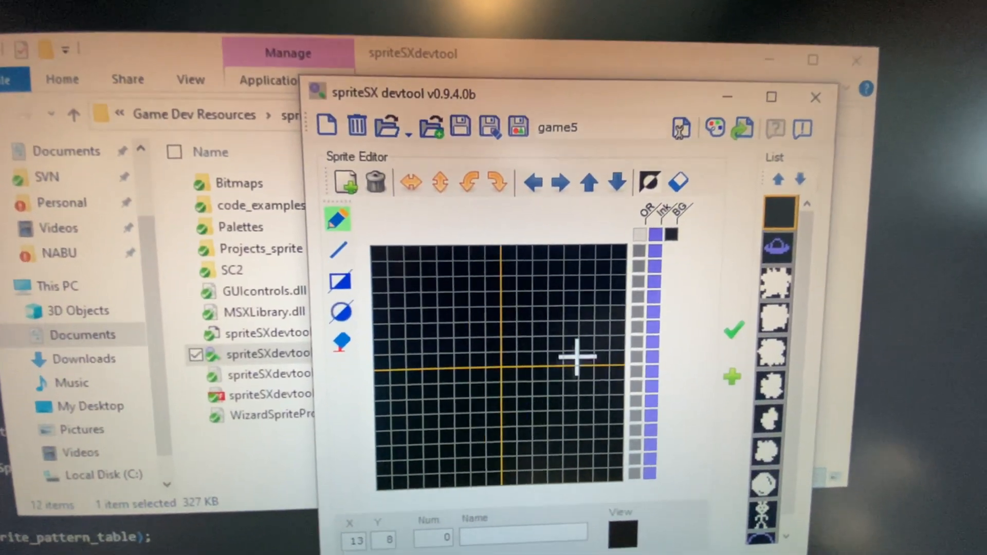
click(815, 98)
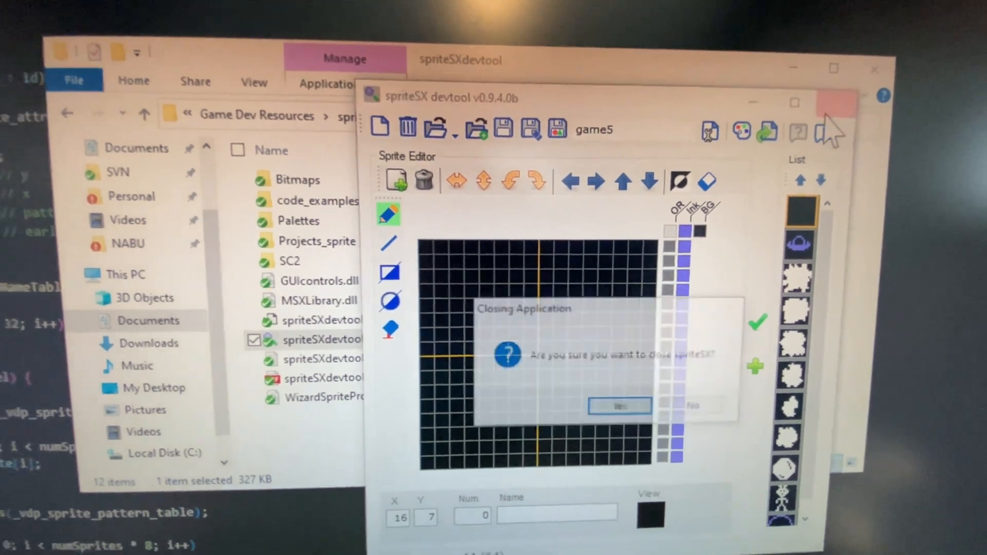
click(618, 405)
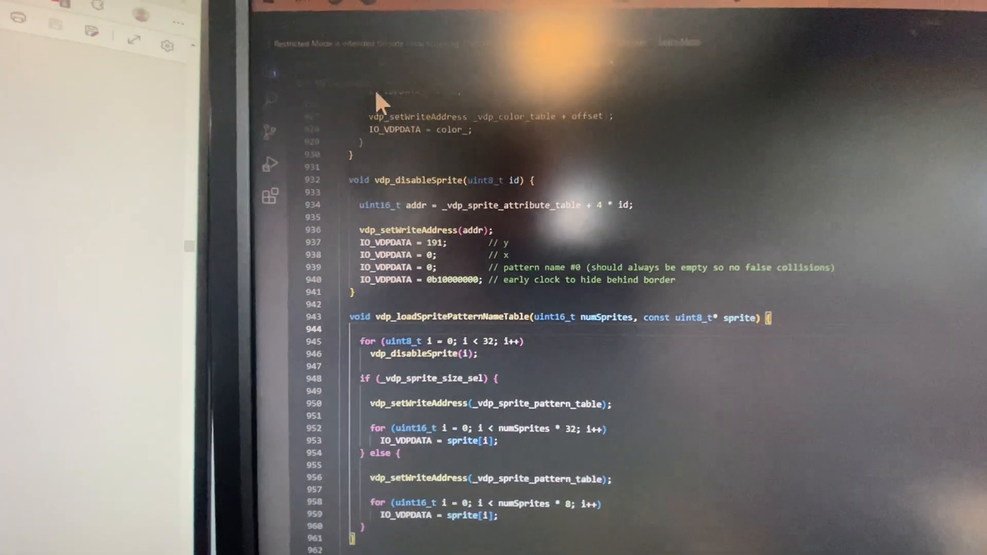
Scroll main.c to doGameLoop with its setup, players, rocks and collisions loop
scroll(up, 3)
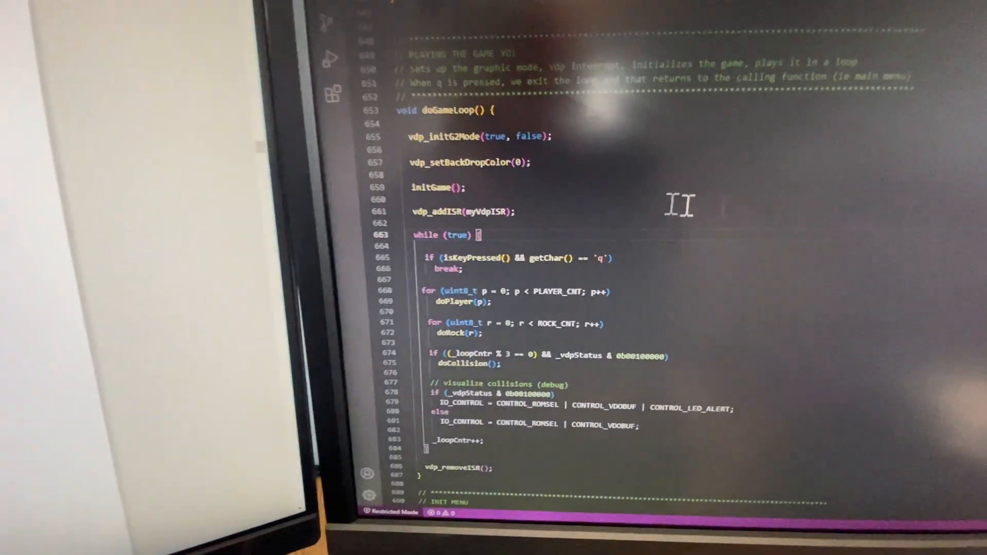
Scroll through the main menu code and NABU-LIB.h down to the vdp_init declaration
scroll(down, 3)
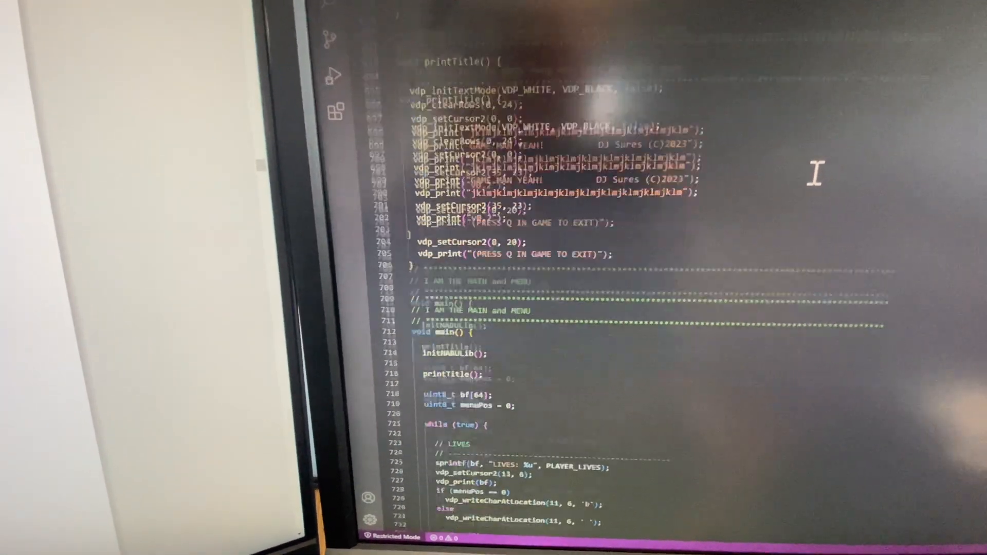
scroll(down, 3)
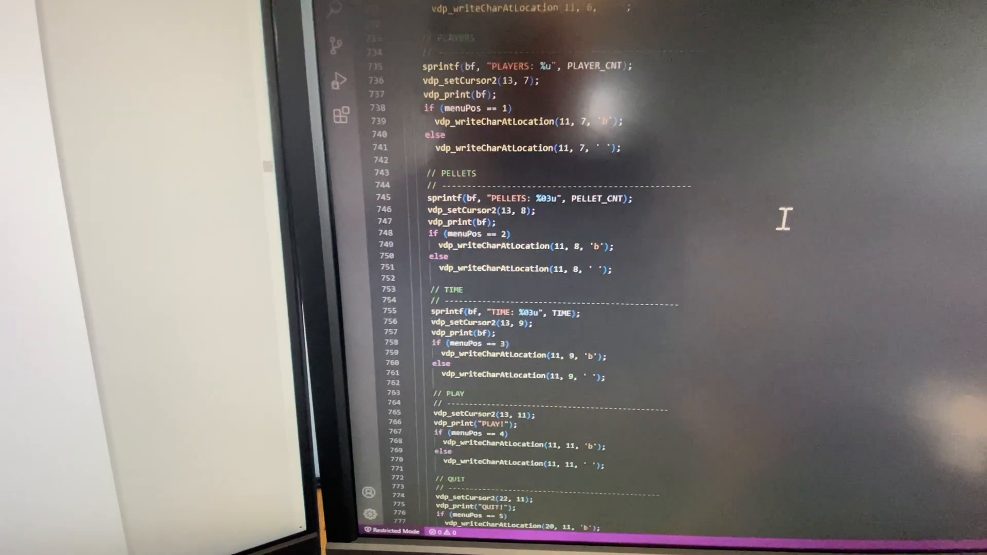
scroll(down, 3)
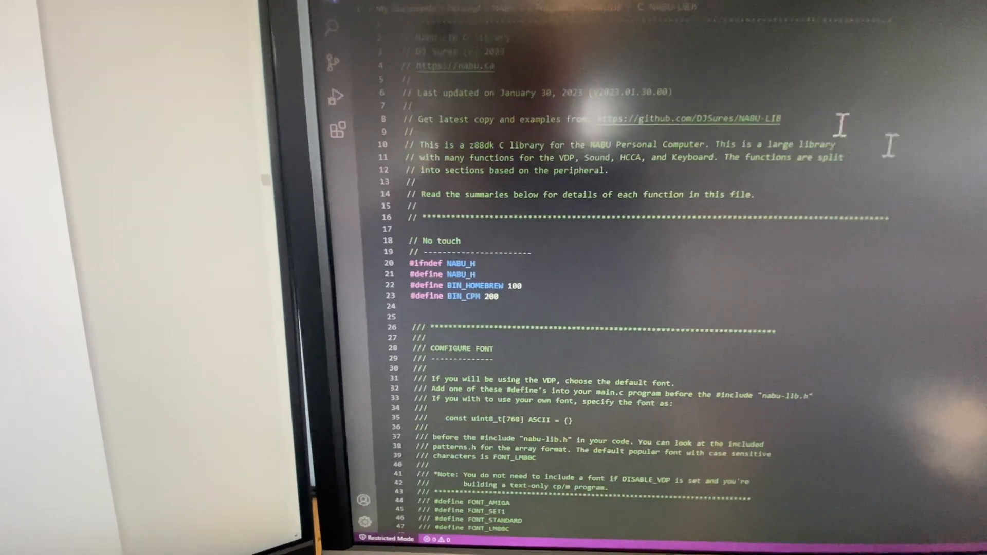
scroll(down, 3)
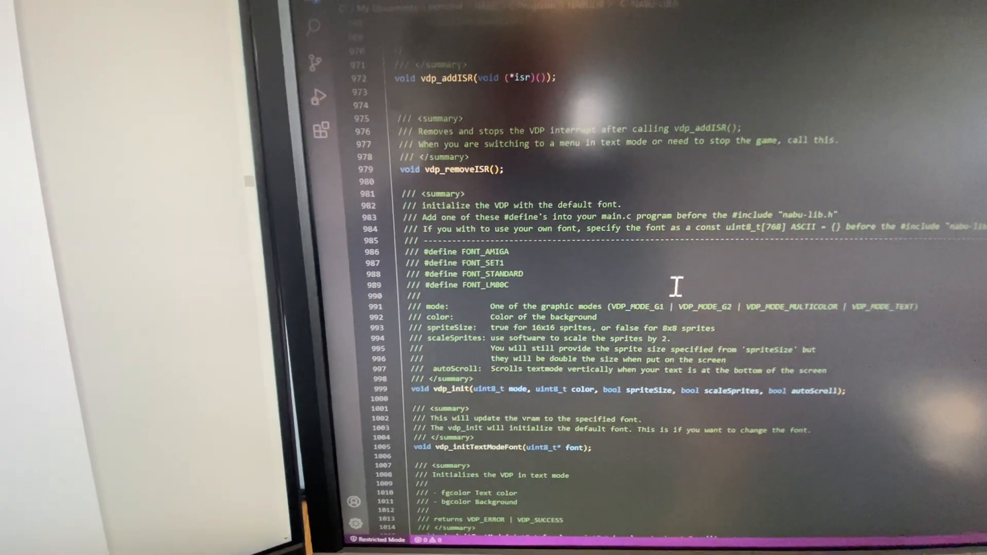